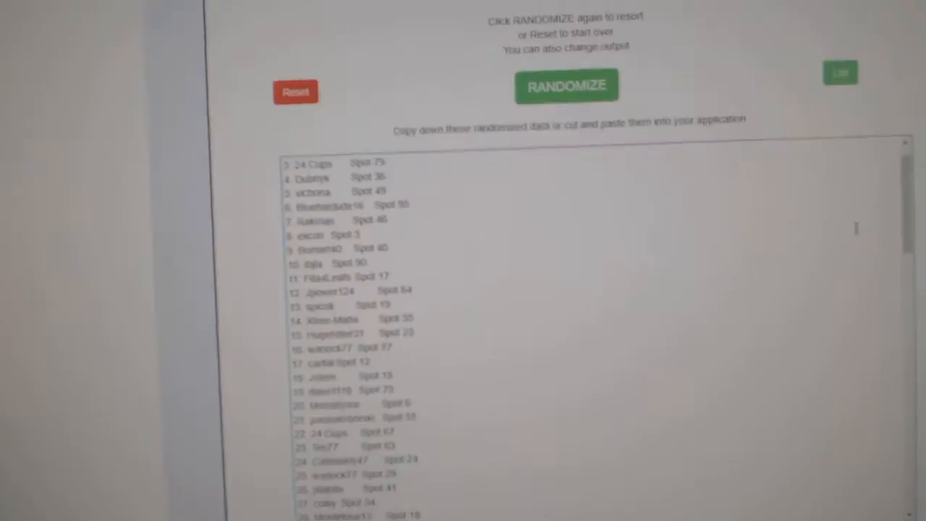
Step: Randomize the pasted 100 hockey card items and review the output list
left_click(568, 85)
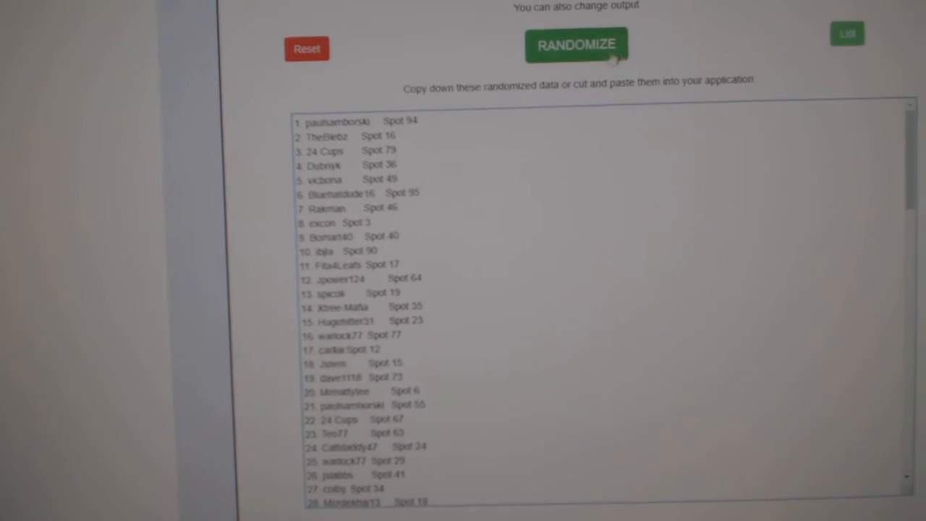
left_click(577, 46)
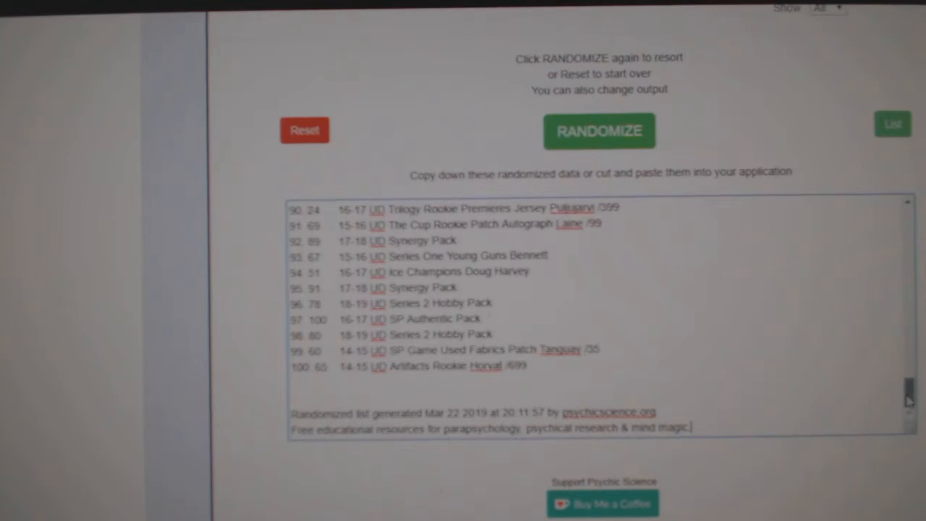
Step: Reshuffle the card items three more times and copy the final list into column D
left_click(599, 131)
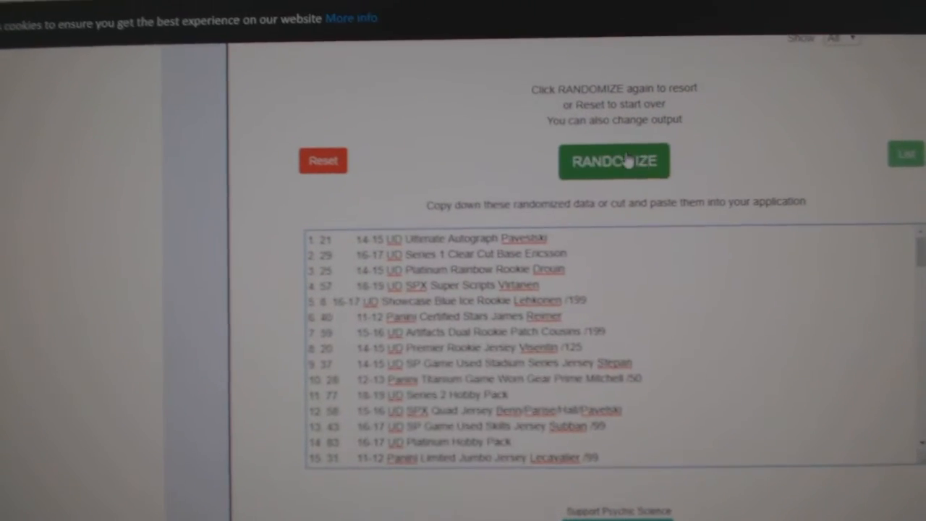
left_click(614, 161)
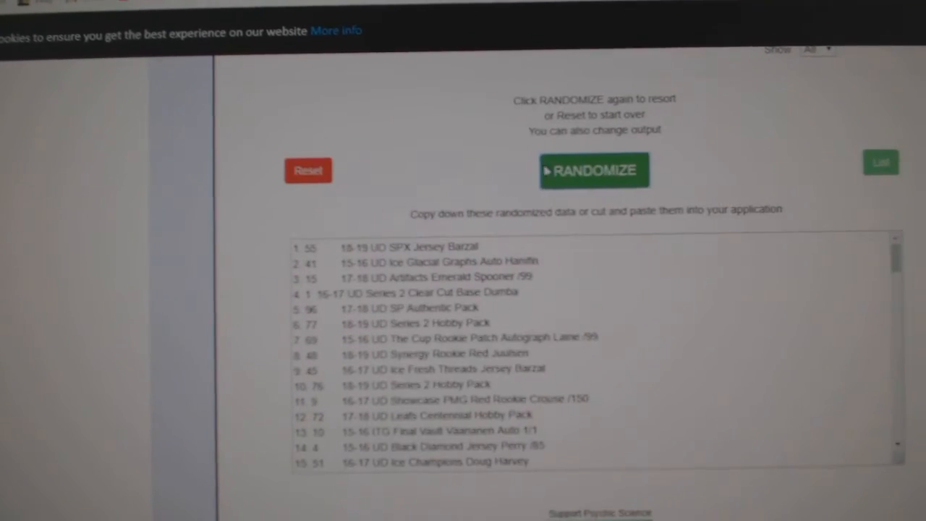
left_click(594, 169)
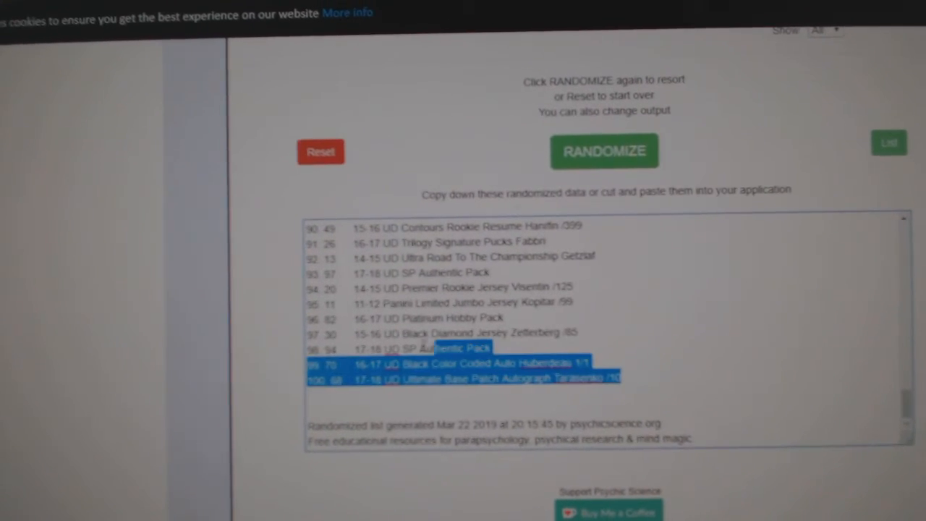
left_click(604, 151)
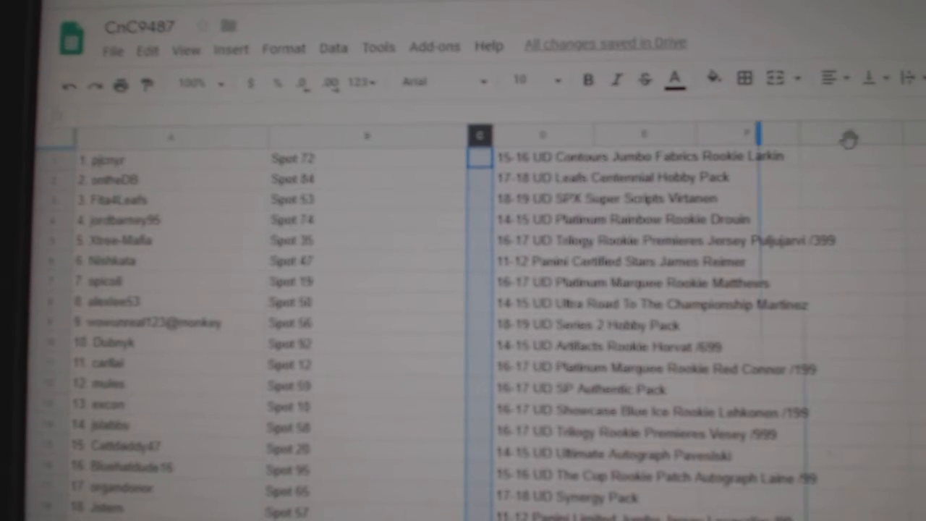
scroll("down", 3)
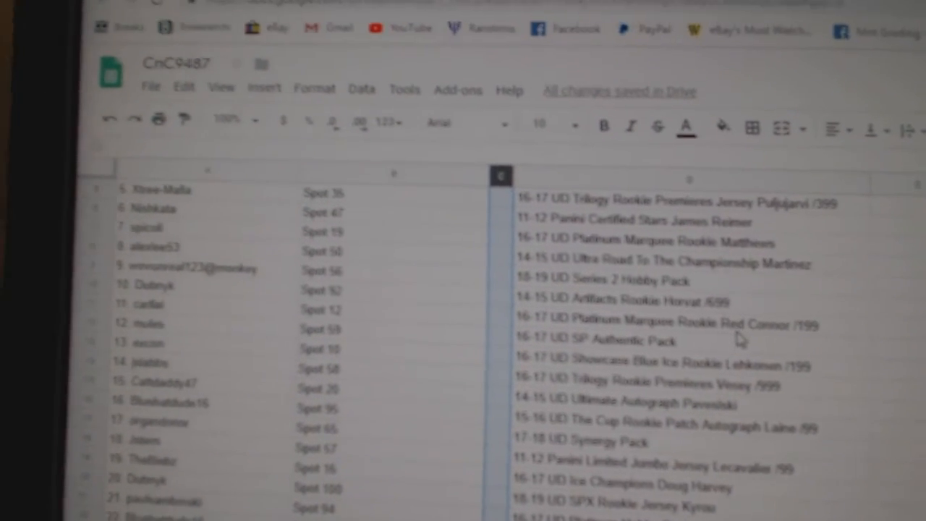
scroll("down", 3)
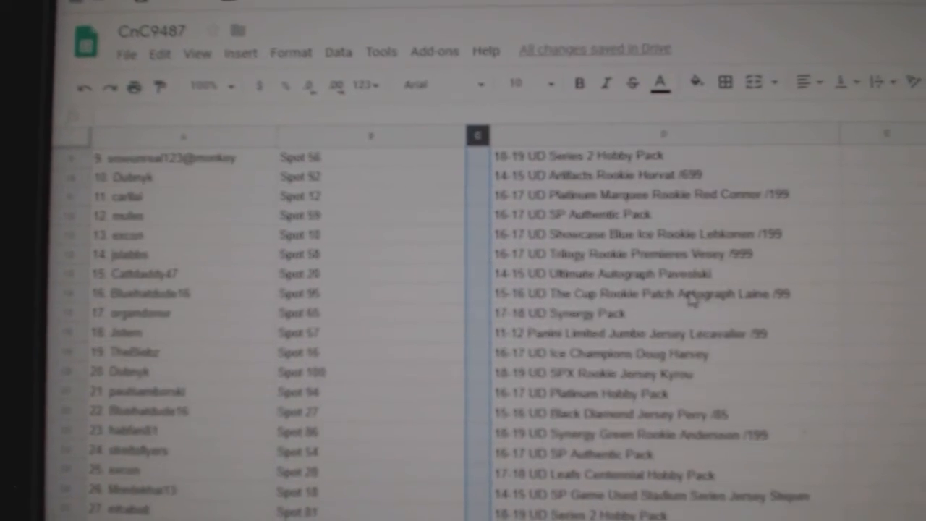
left_click(709, 294)
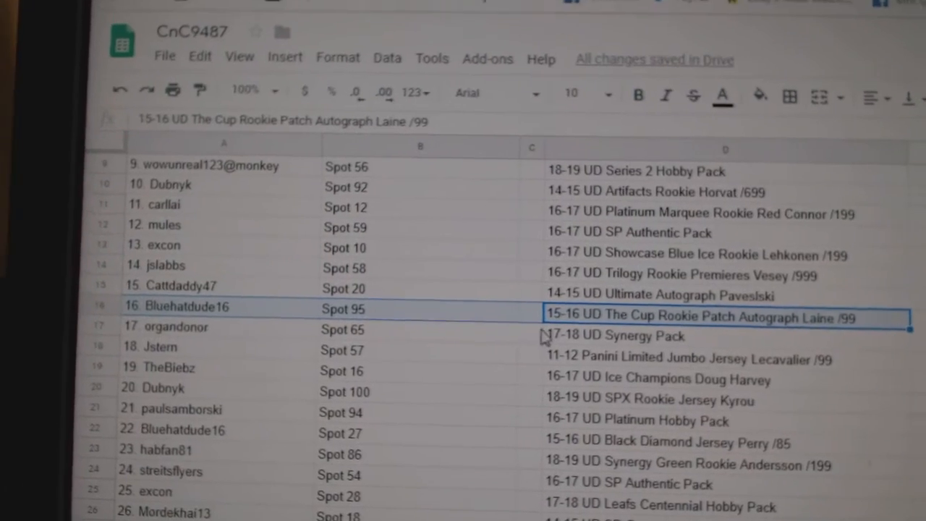
scroll("down", 3)
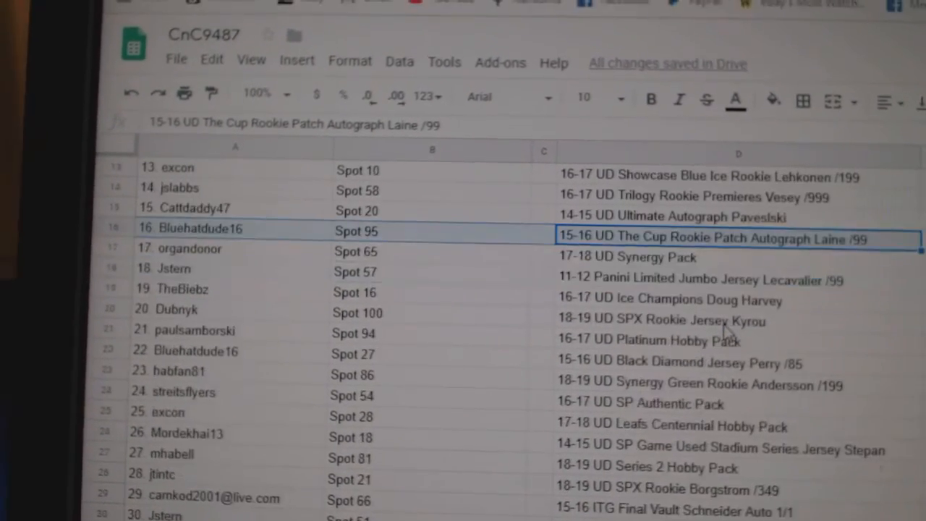
scroll("down", 3)
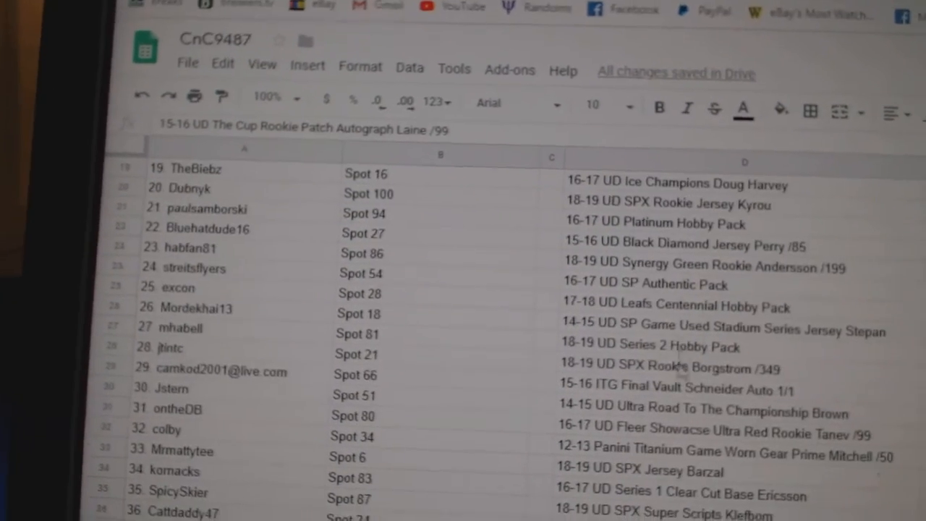
scroll("down", 3)
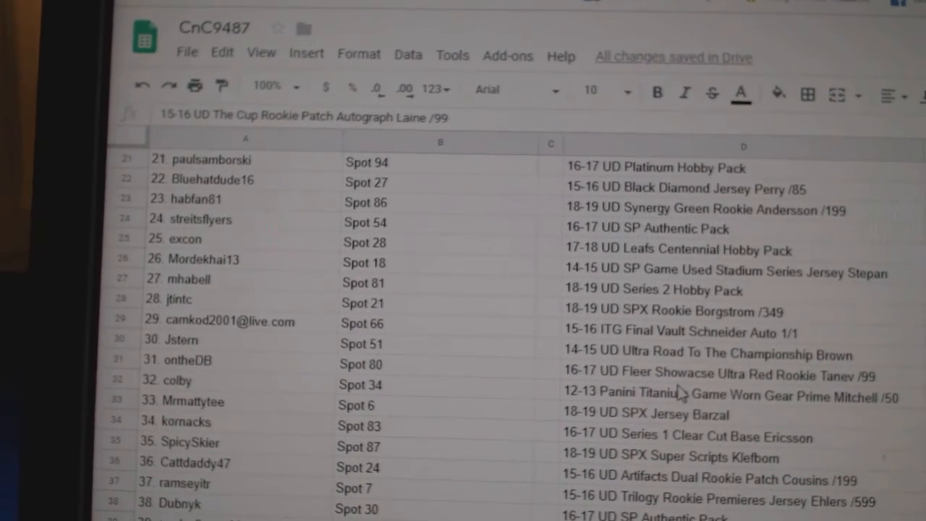
scroll("down", 3)
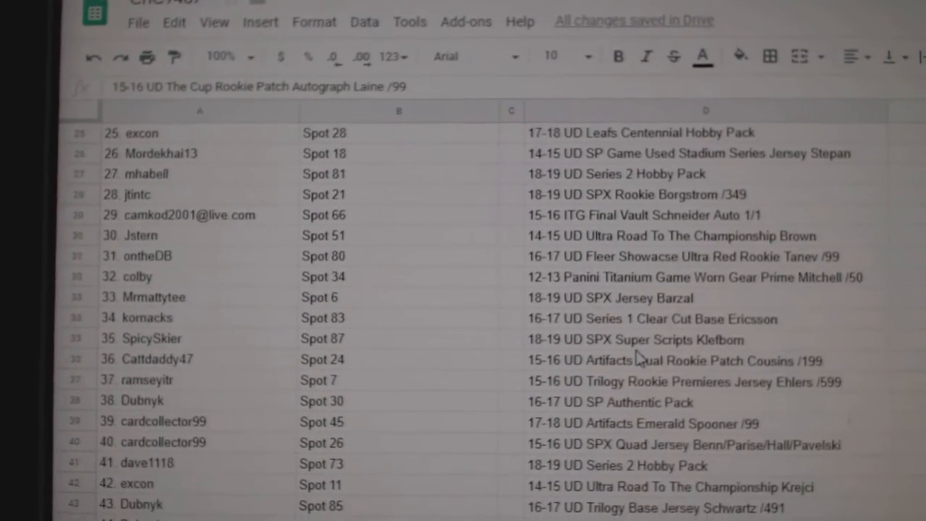
scroll("down", 3)
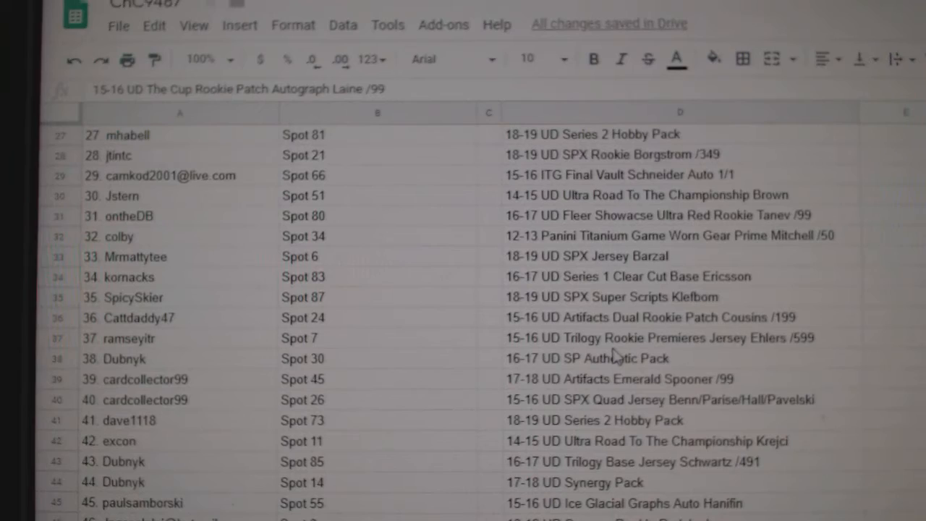
scroll("down", 3)
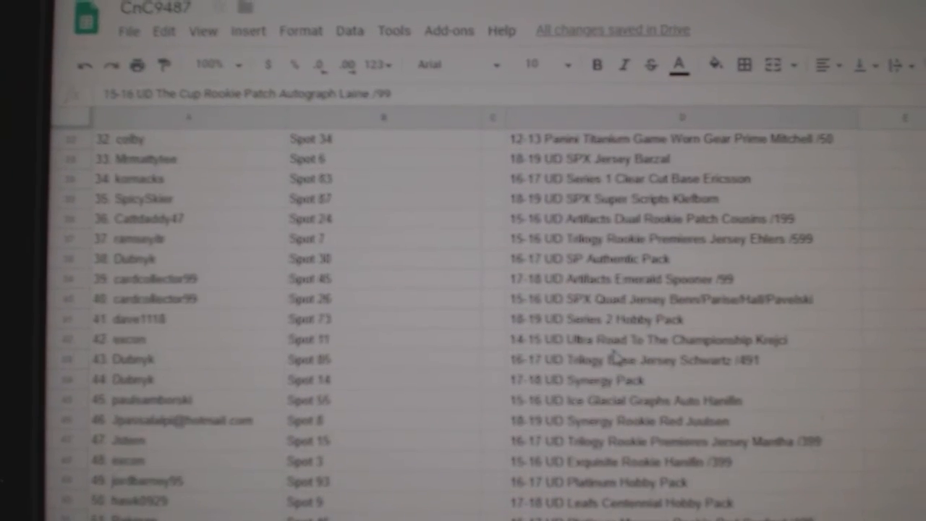
scroll("down", 3)
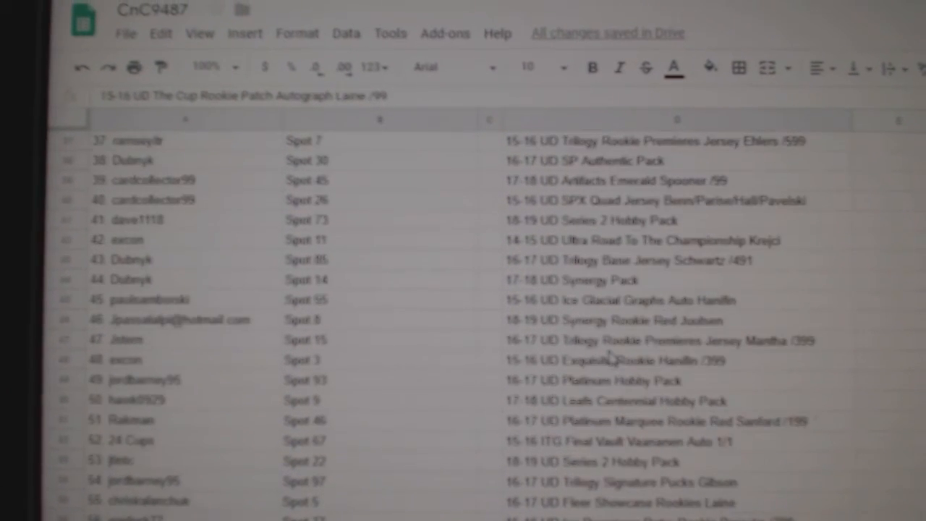
scroll("down", 3)
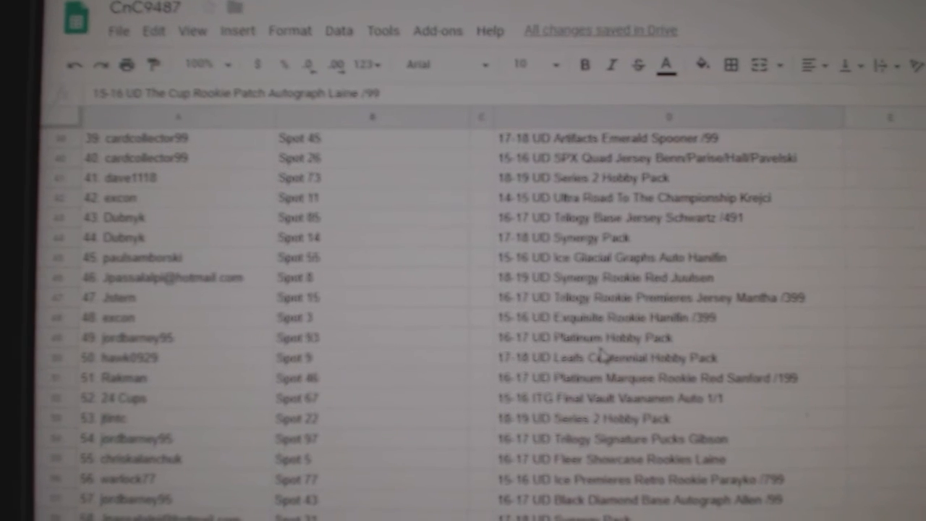
scroll("down", 3)
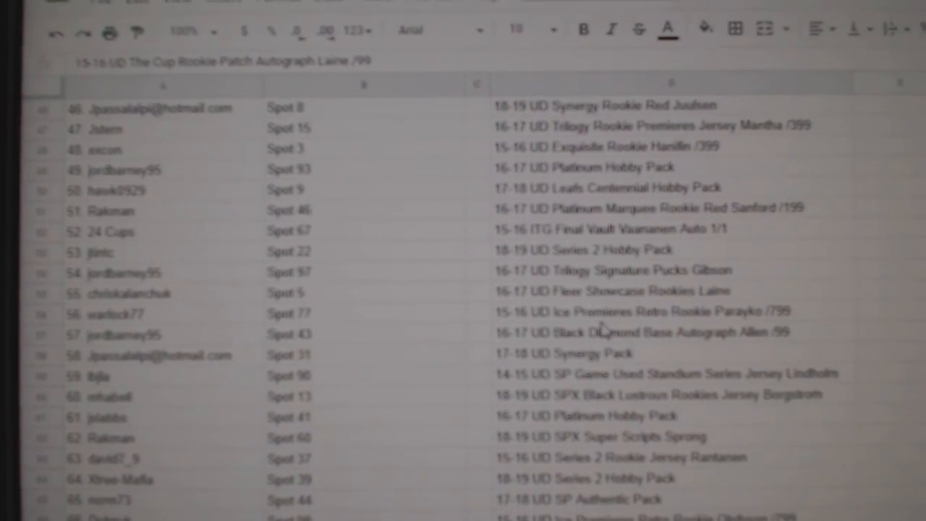
scroll("down", 3)
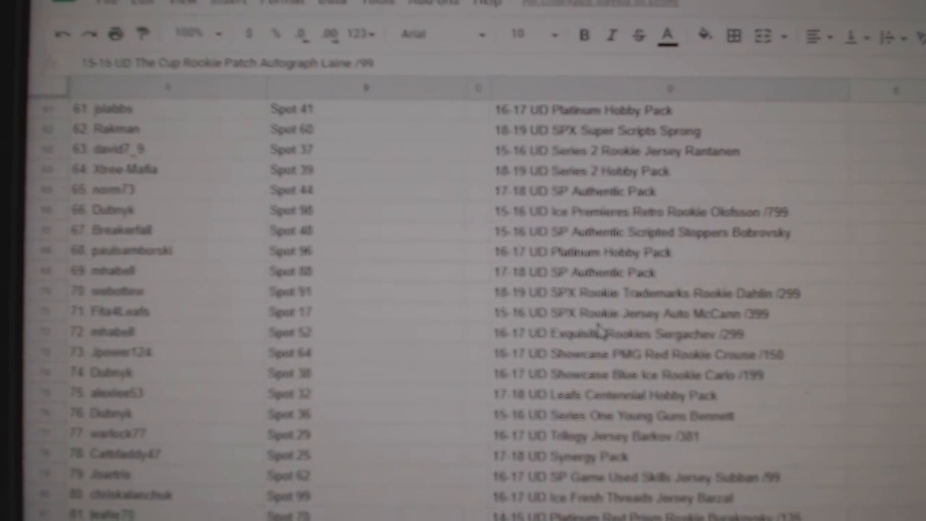
scroll("down", 3)
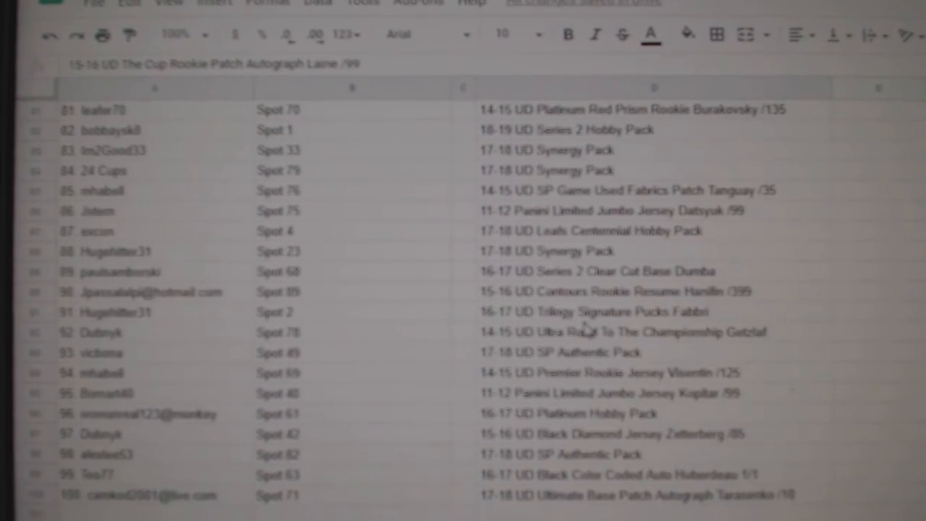
scroll("down", 3)
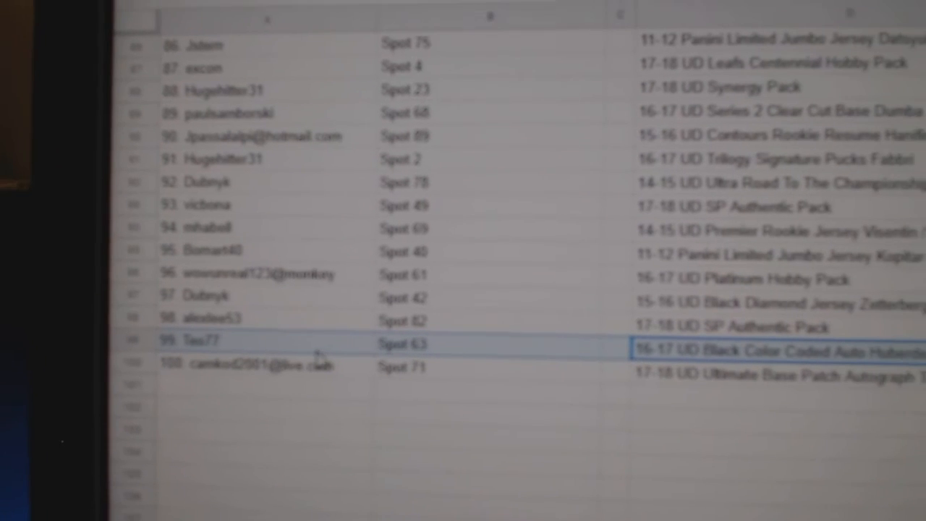
scroll("down", 3)
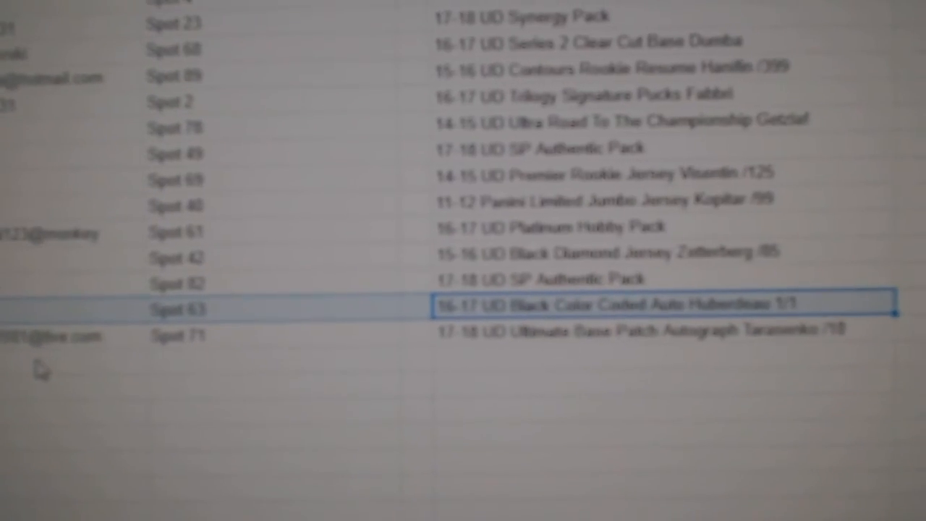